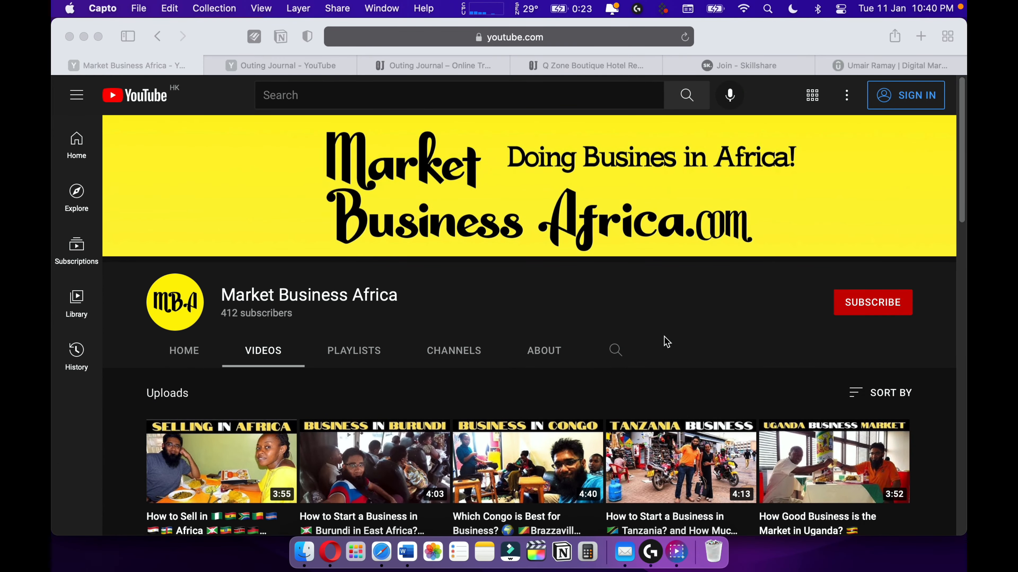
Browse the Market Business Africa uploads, then switch to the Outing Journal YouTube channel.
{"action": "scroll", "scroll_direction": "down", "scroll_amount": 3}
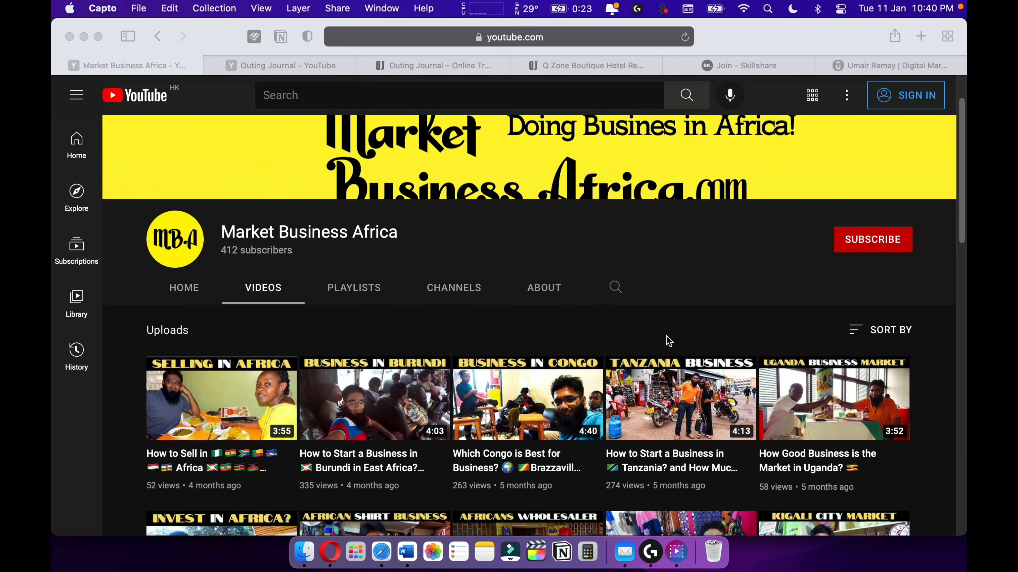
{"action": "scroll", "scroll_direction": "down", "scroll_amount": 3}
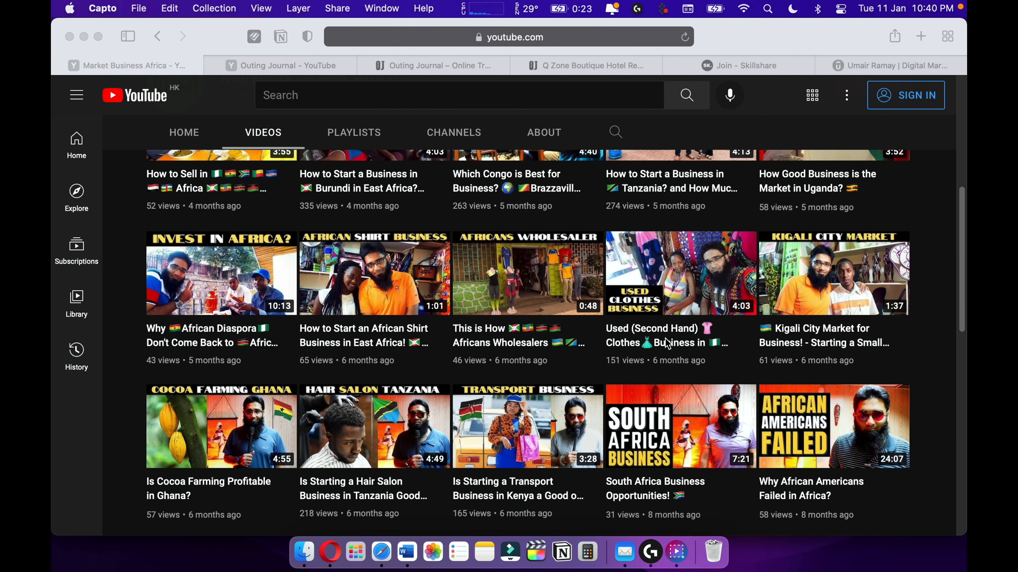
{"action": "scroll", "scroll_direction": "down", "scroll_amount": 3}
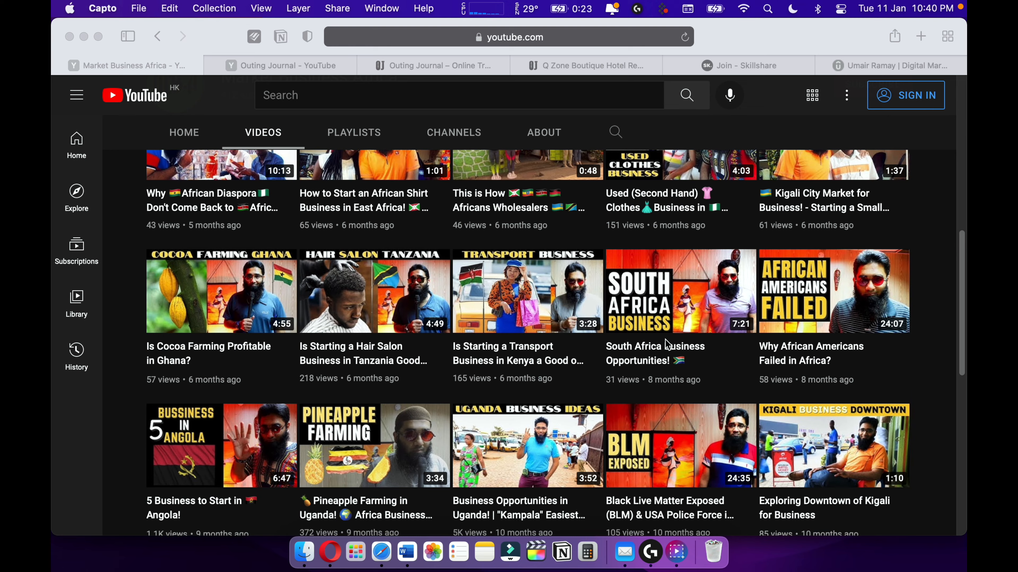
{"action": "scroll", "scroll_direction": "down", "scroll_amount": 3}
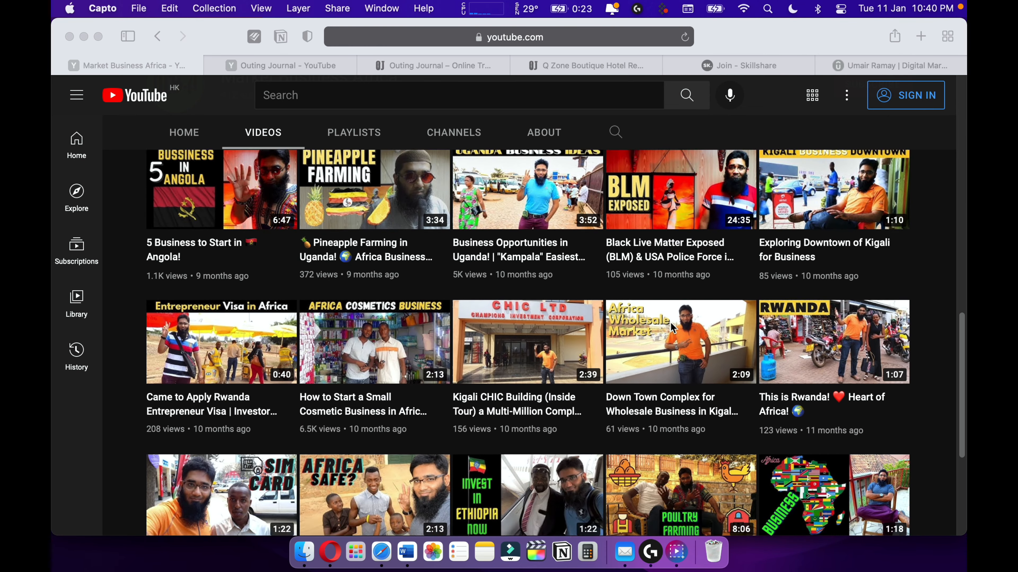
{"action": "scroll", "scroll_direction": "down", "scroll_amount": 3}
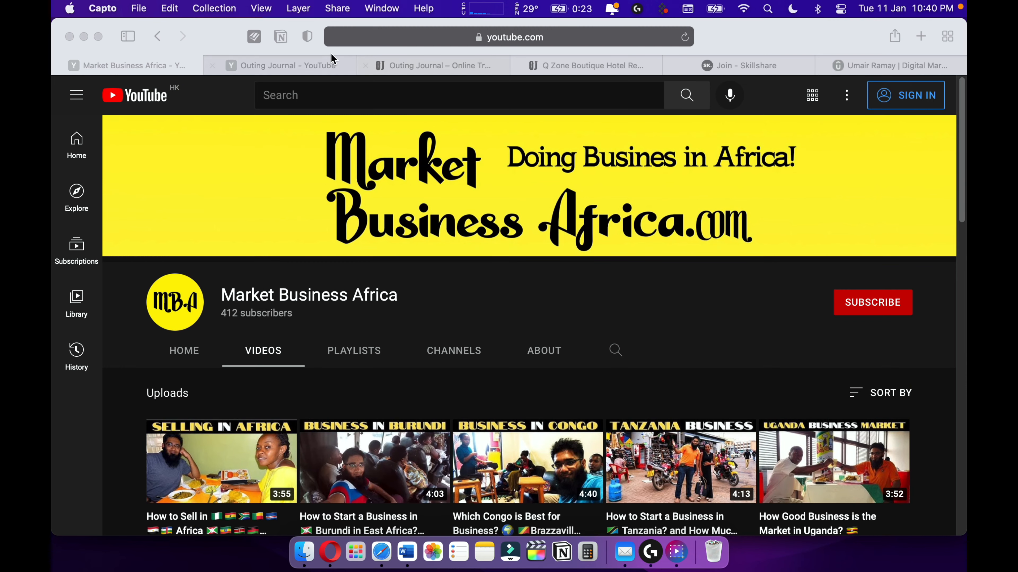
{"action": "left_click", "coordinate": [284, 65]}
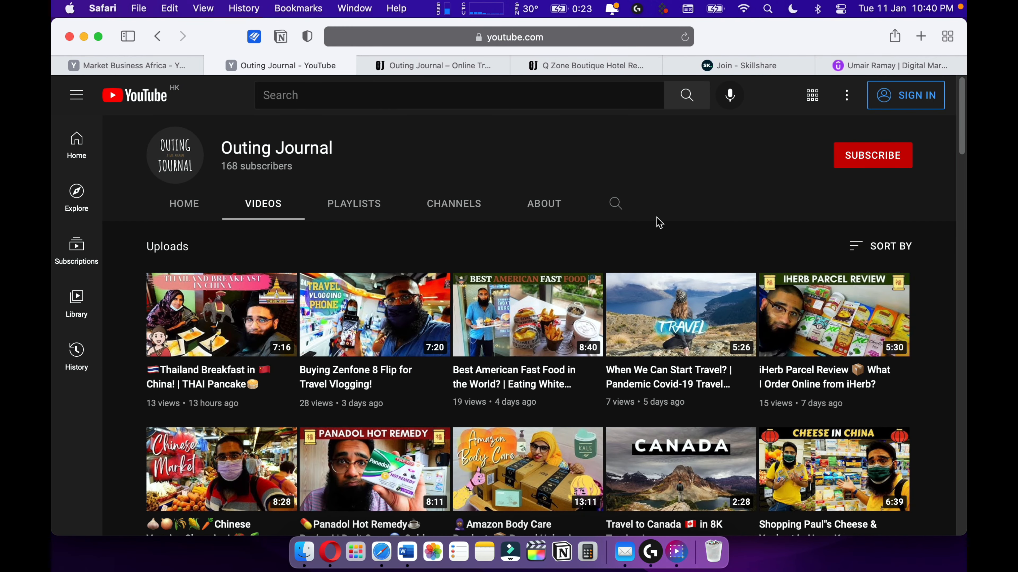
Browse the Outing Journal channel's uploads, then switch to the Outing Journal travel magazine site.
{"action": "scroll", "scroll_direction": "down", "scroll_amount": 3}
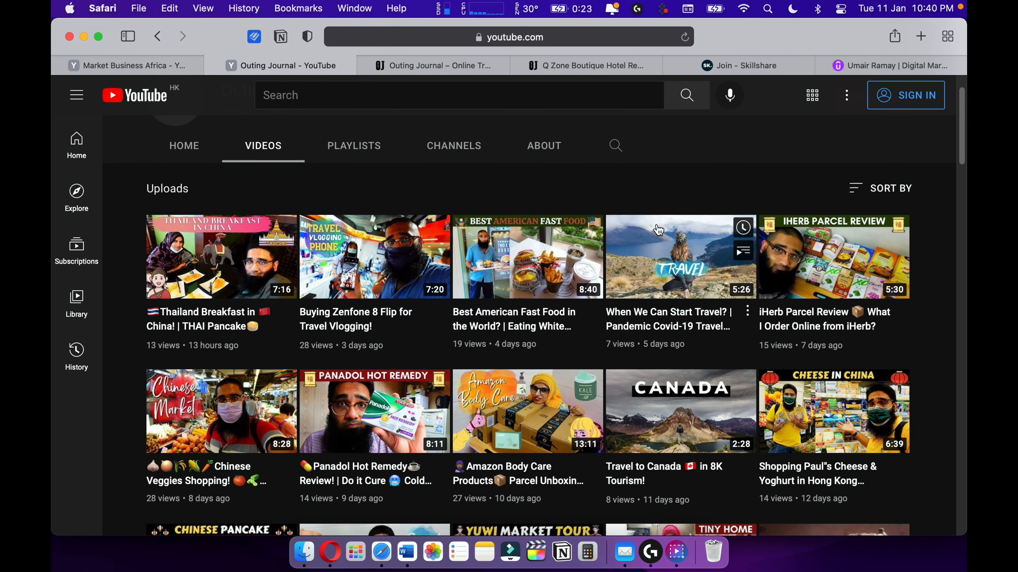
{"action": "scroll", "scroll_direction": "down", "scroll_amount": 3}
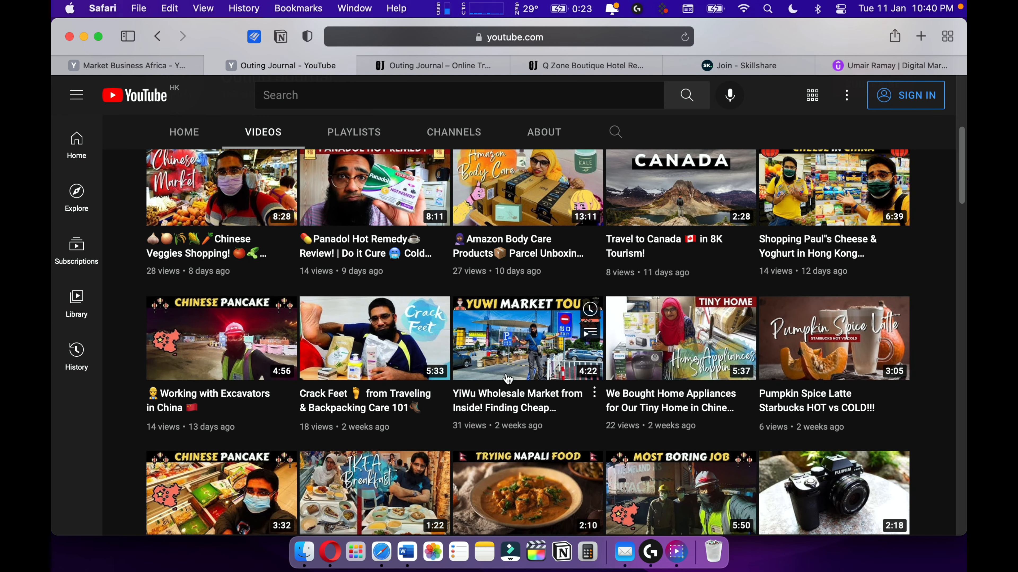
{"action": "mouse_move", "coordinate": [526, 327]}
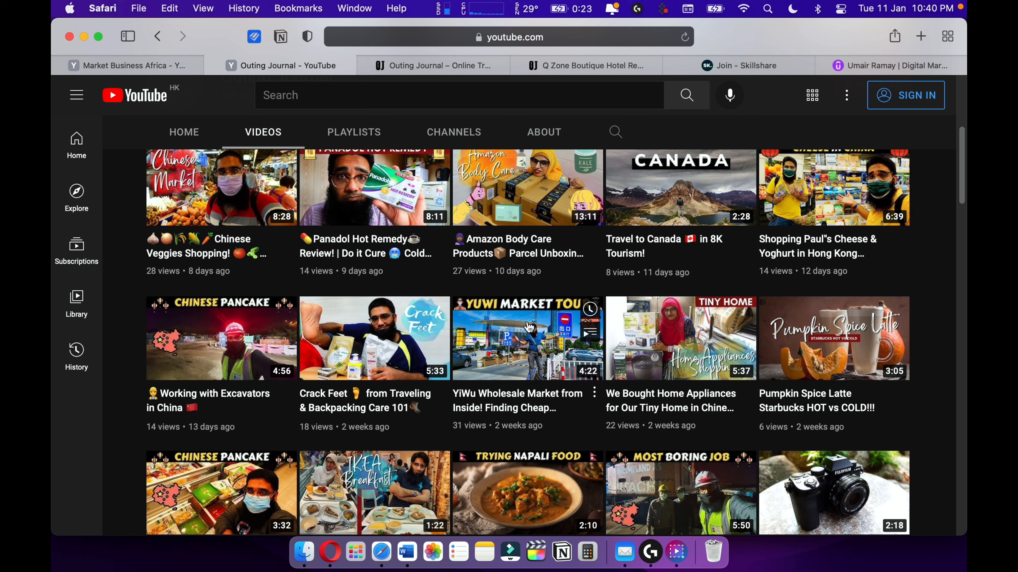
{"action": "mouse_move", "coordinate": [500, 324]}
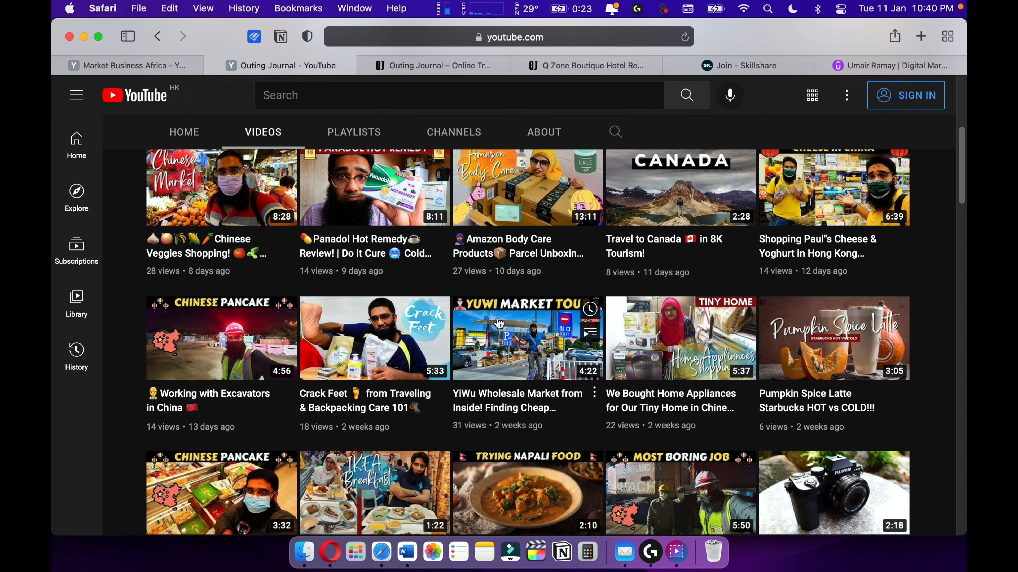
{"action": "scroll", "scroll_direction": "down", "scroll_amount": 3}
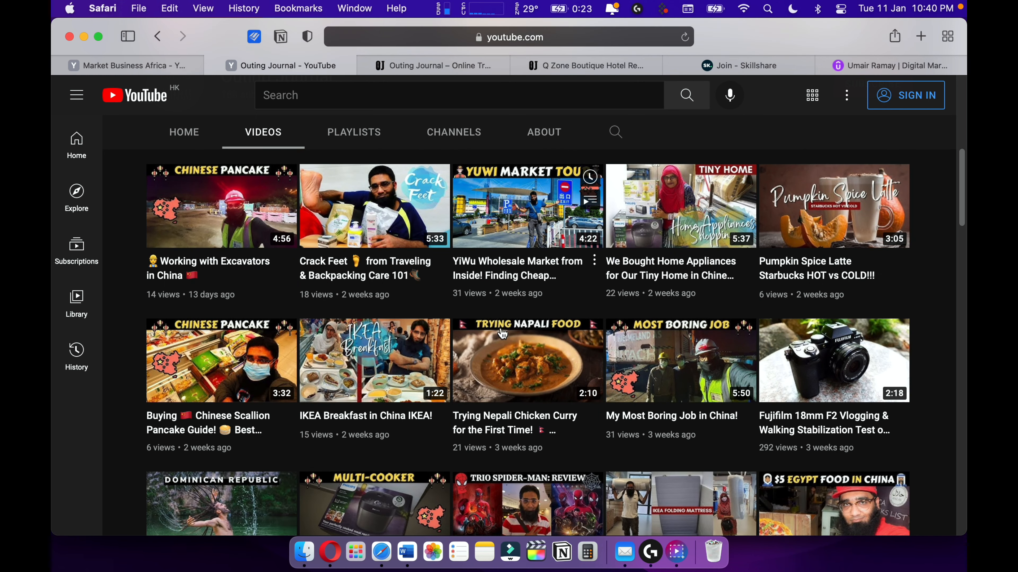
{"action": "scroll", "scroll_direction": "down", "scroll_amount": 3}
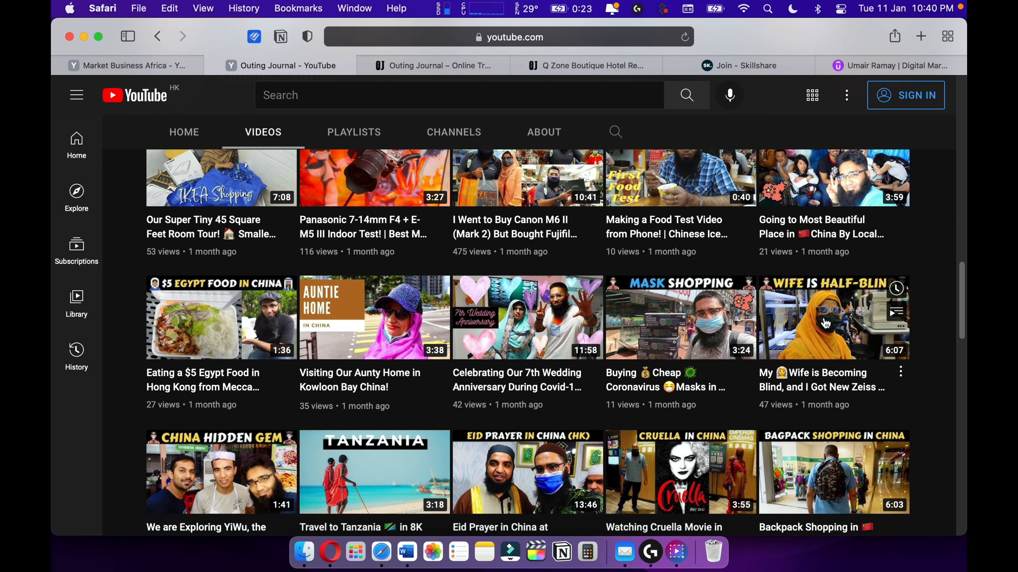
{"action": "scroll", "scroll_direction": "down", "scroll_amount": 3}
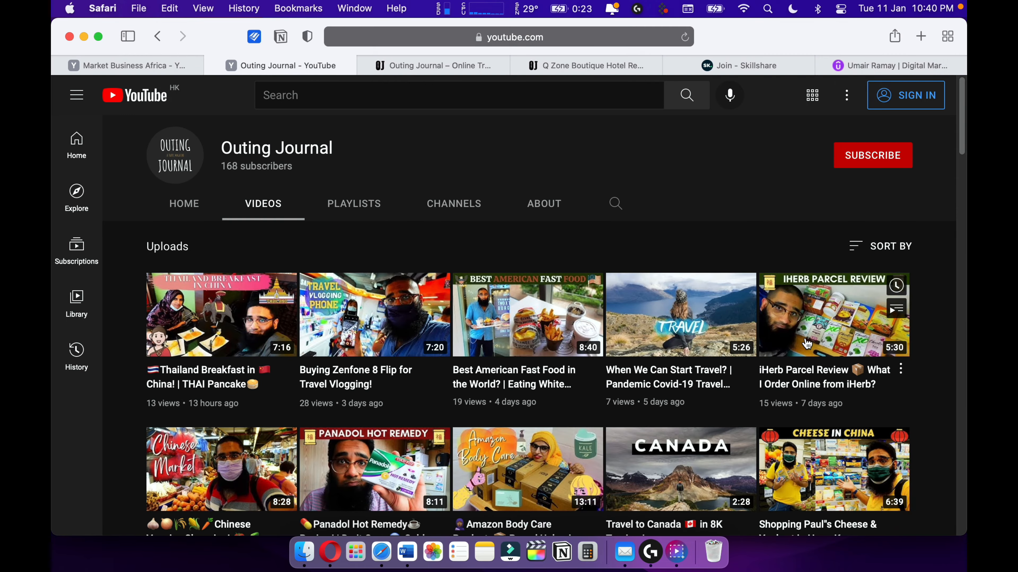
{"action": "scroll", "scroll_direction": "down", "scroll_amount": 3}
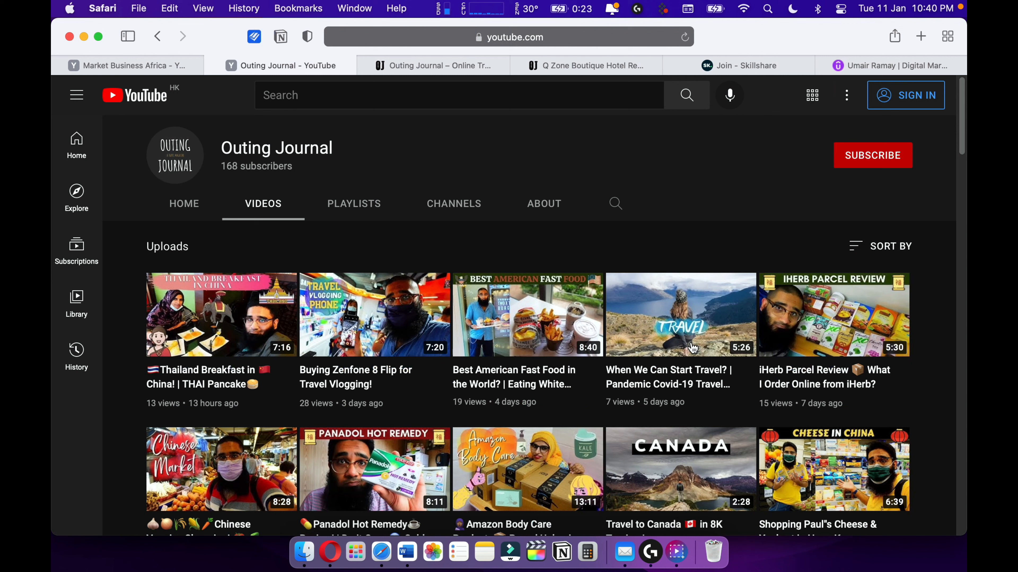
{"action": "left_click", "coordinate": [432, 65]}
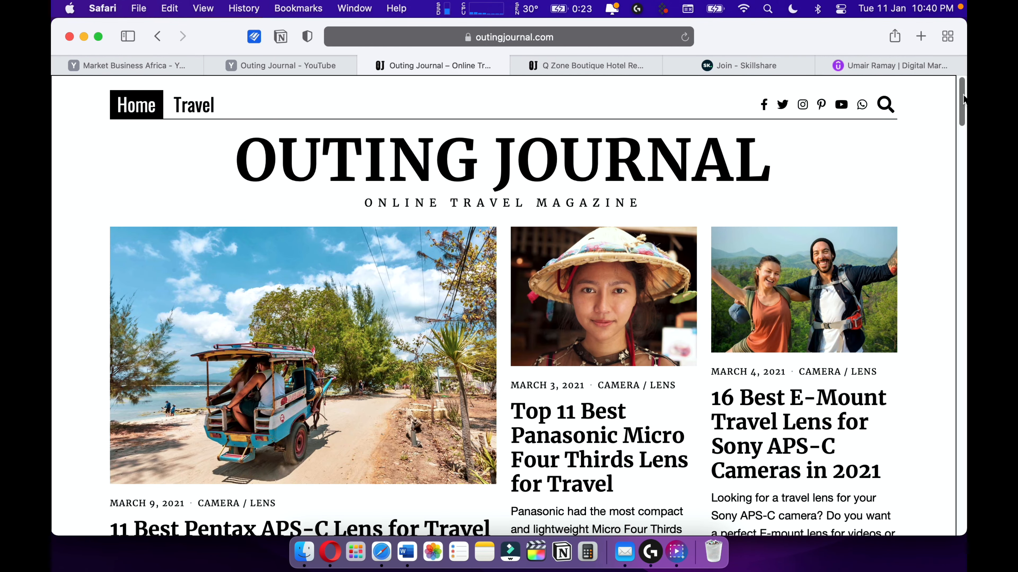
Read through the Q Zone Boutique Hotel review, then switch to the Skillshare invite page.
{"action": "scroll", "scroll_direction": "down", "scroll_amount": 3}
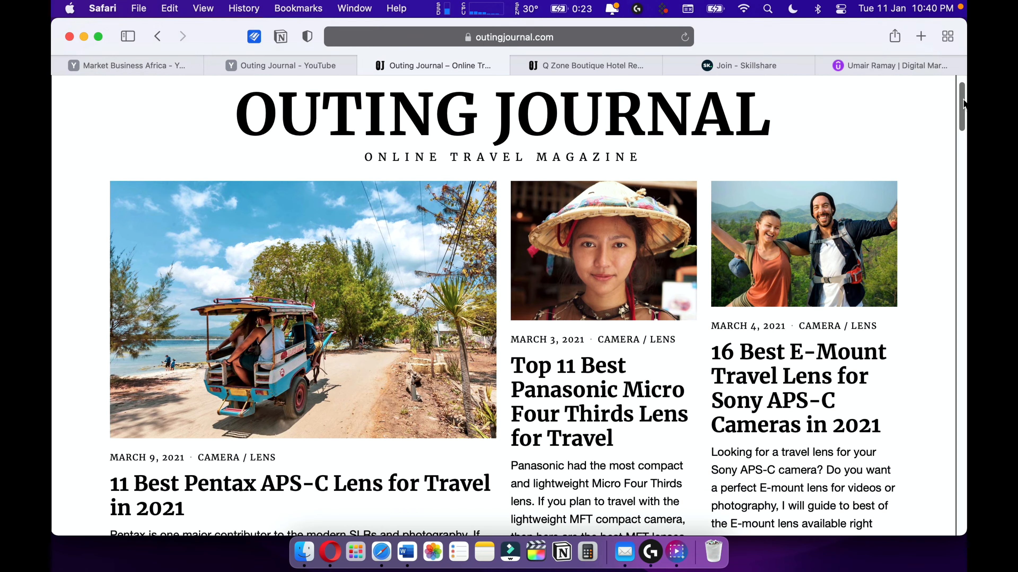
{"action": "scroll", "scroll_direction": "down", "scroll_amount": 3}
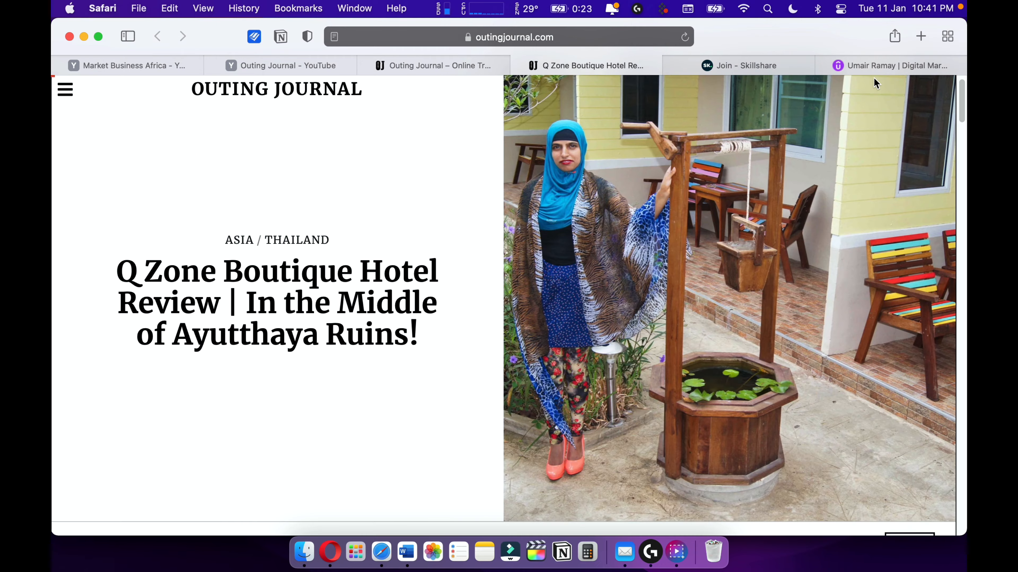
{"action": "scroll", "scroll_direction": "down", "scroll_amount": 3}
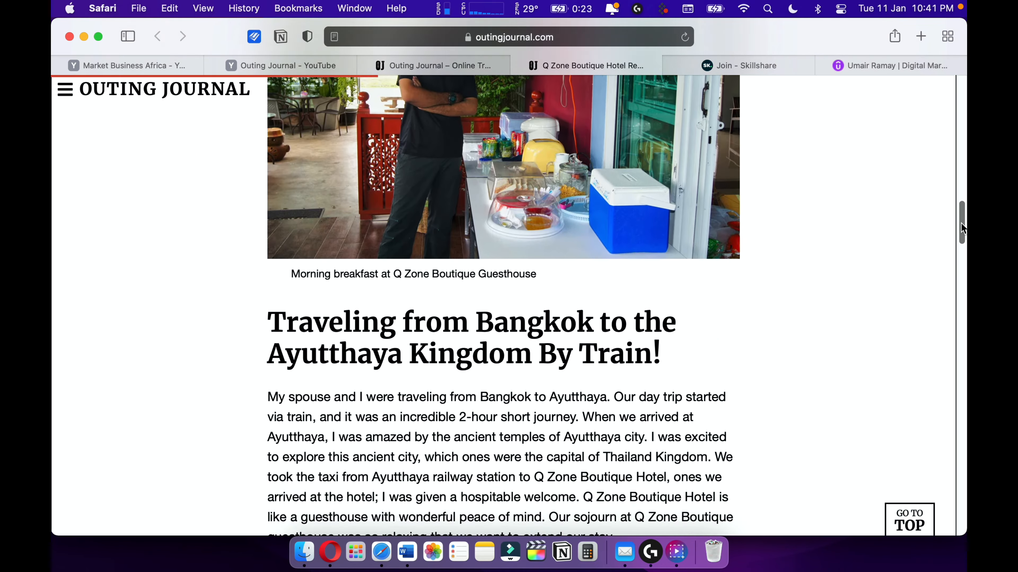
{"action": "scroll", "scroll_direction": "down", "scroll_amount": 3}
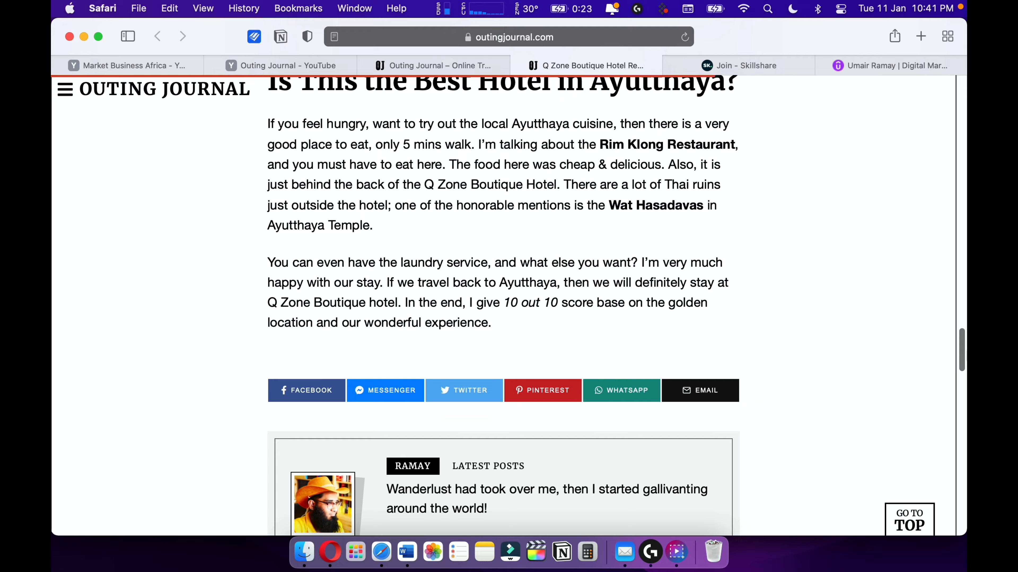
{"action": "scroll", "scroll_direction": "up", "scroll_amount": 3}
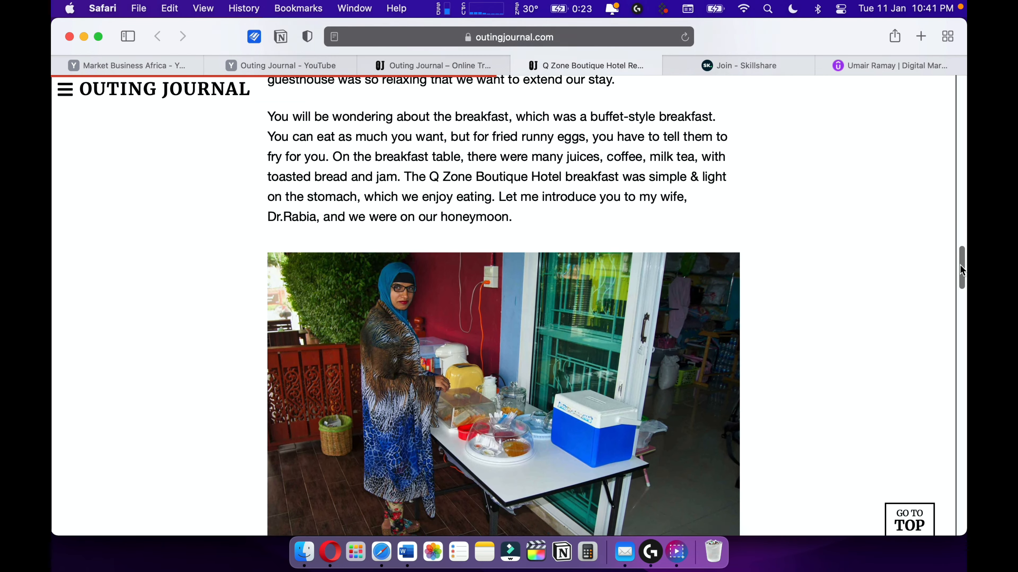
{"action": "left_click", "coordinate": [737, 64]}
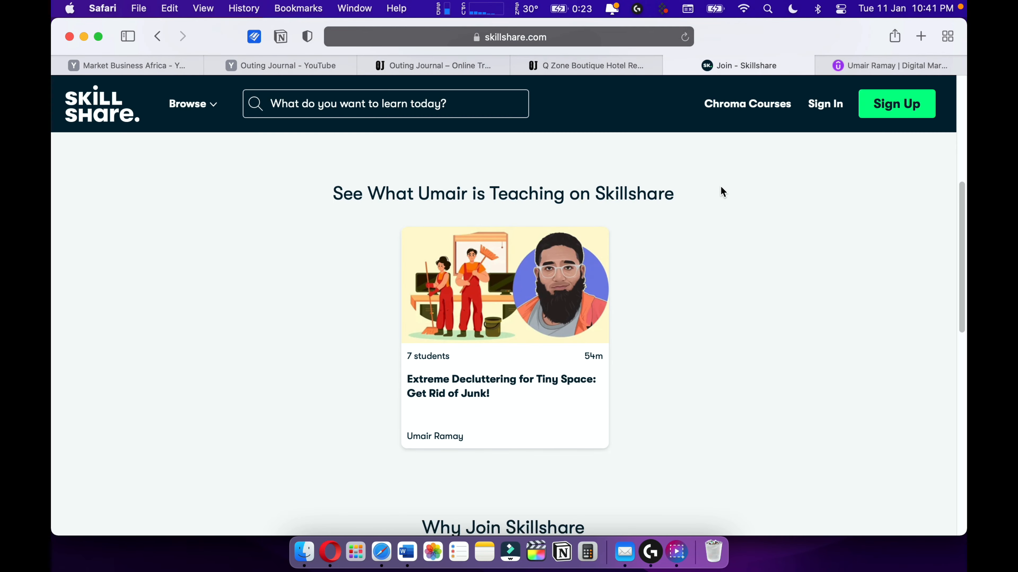
Scroll the Skillshare invite page down to the free-month offer and Extreme Decluttering class.
{"action": "scroll", "scroll_direction": "down", "scroll_amount": 3}
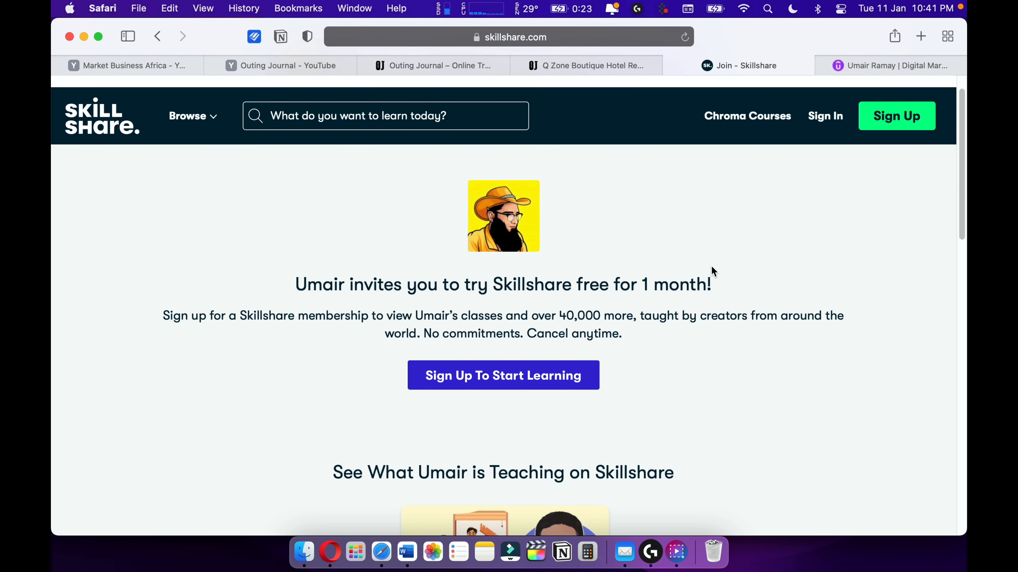
{"action": "scroll", "scroll_direction": "down", "scroll_amount": 3}
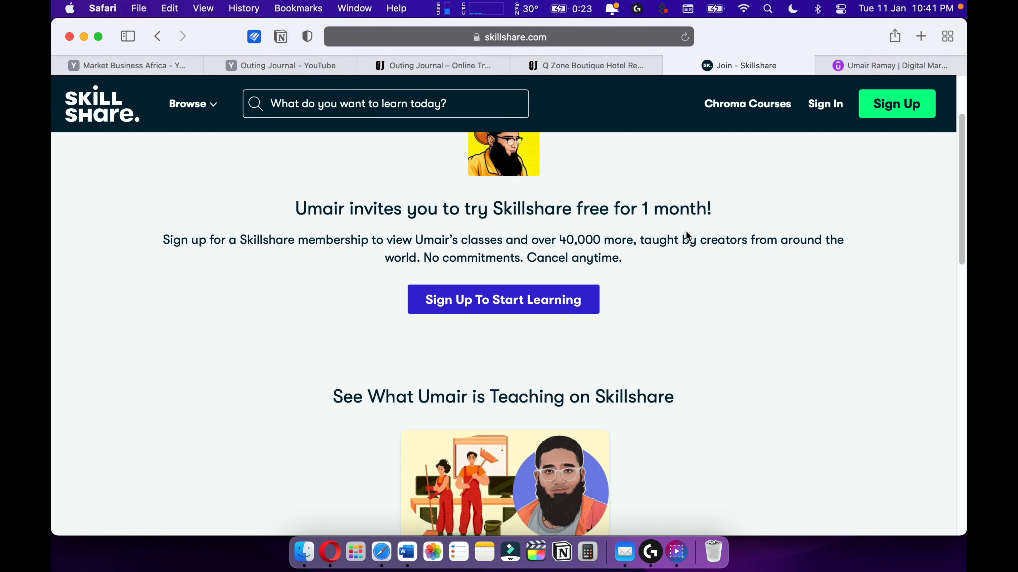
{"action": "scroll", "scroll_direction": "down", "scroll_amount": 3}
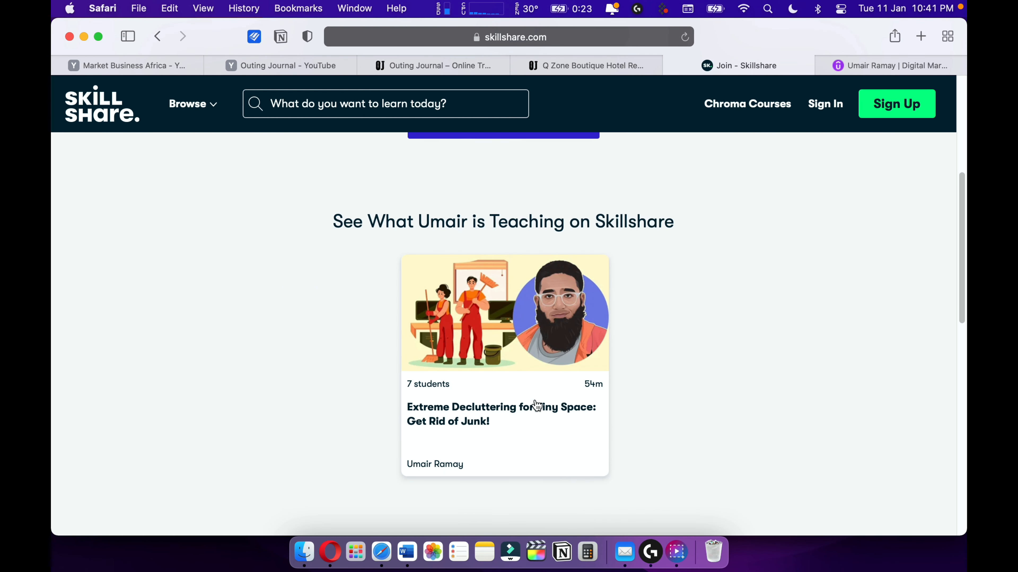
{"action": "mouse_move", "coordinate": [610, 356]}
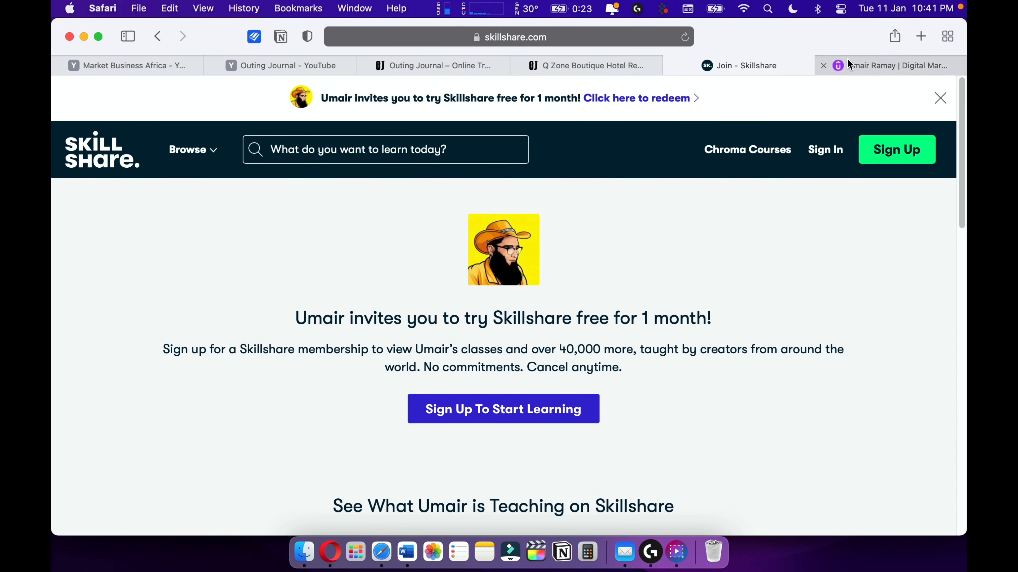
Show Umair Ramay's Udemy instructor profile with About me and all four courses, ratings and prices.
{"action": "left_click", "coordinate": [895, 65]}
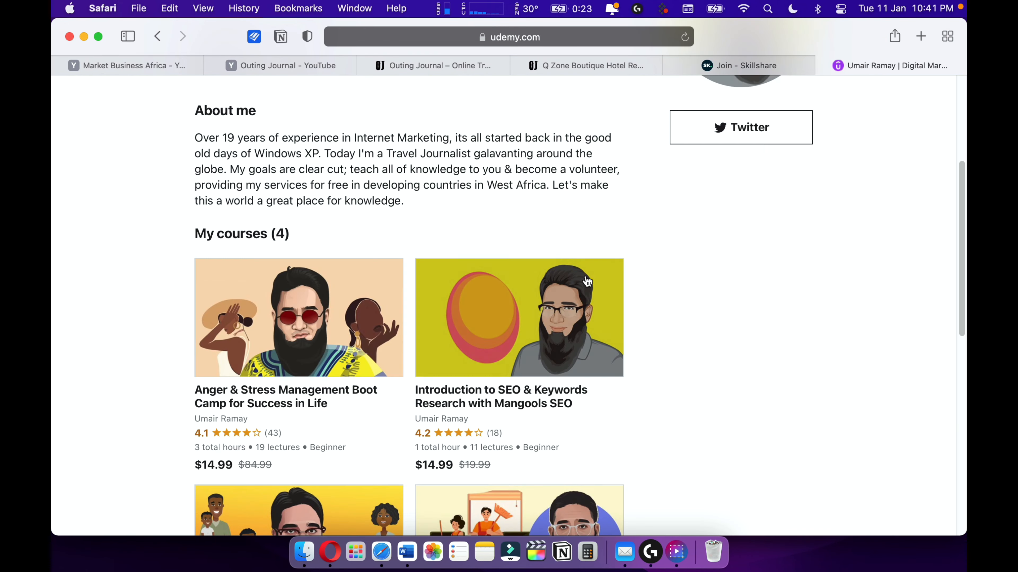
{"action": "scroll", "scroll_direction": "down", "scroll_amount": 3}
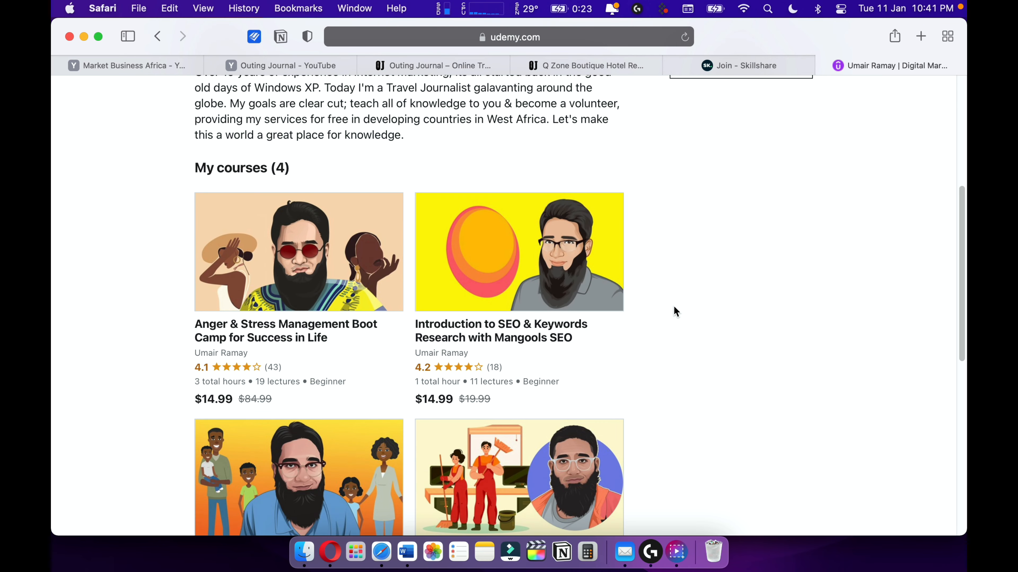
{"action": "scroll", "scroll_direction": "up", "scroll_amount": 3}
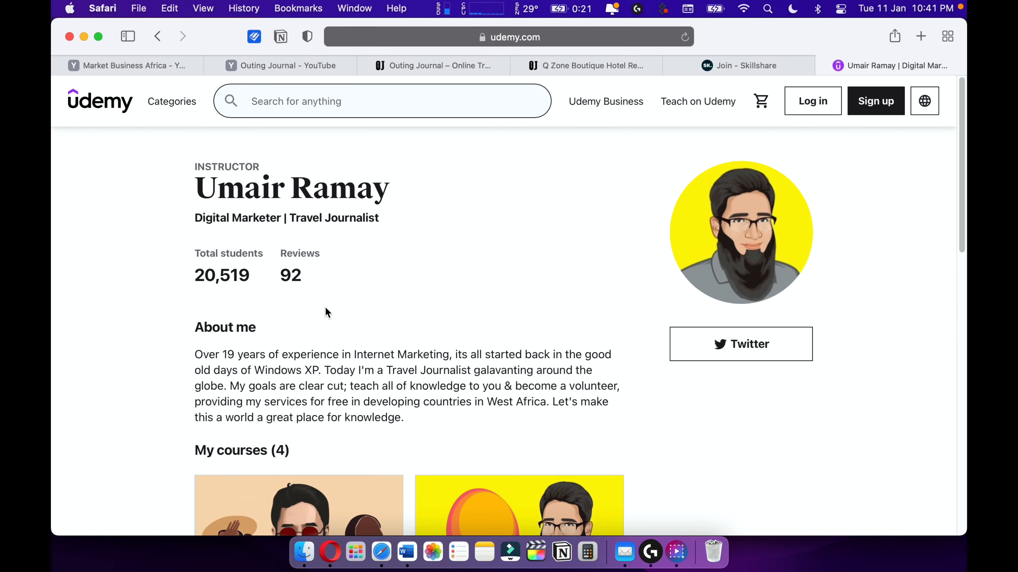
{"action": "scroll", "scroll_direction": "down", "scroll_amount": 3}
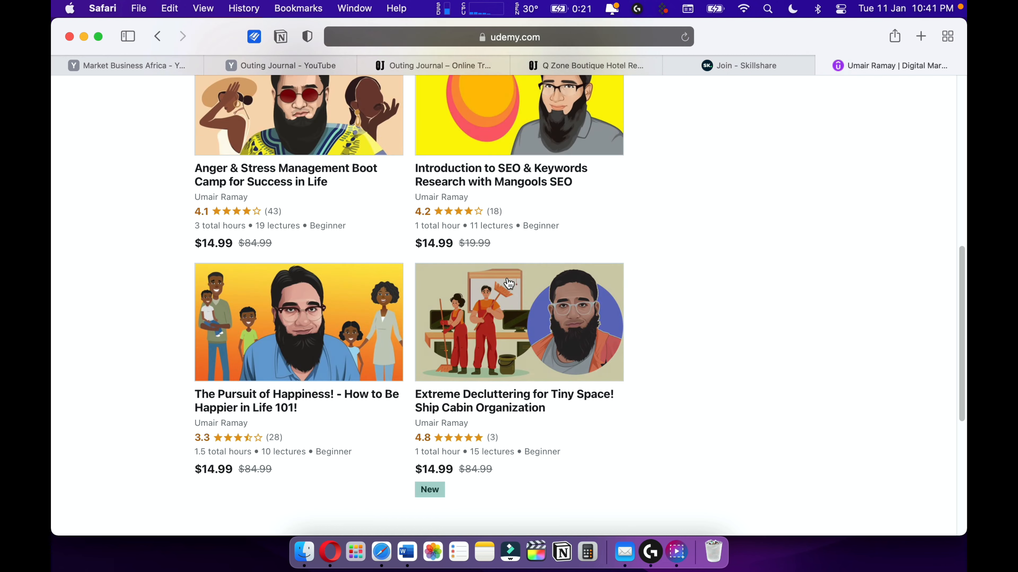
{"action": "scroll", "scroll_direction": "down", "scroll_amount": 3}
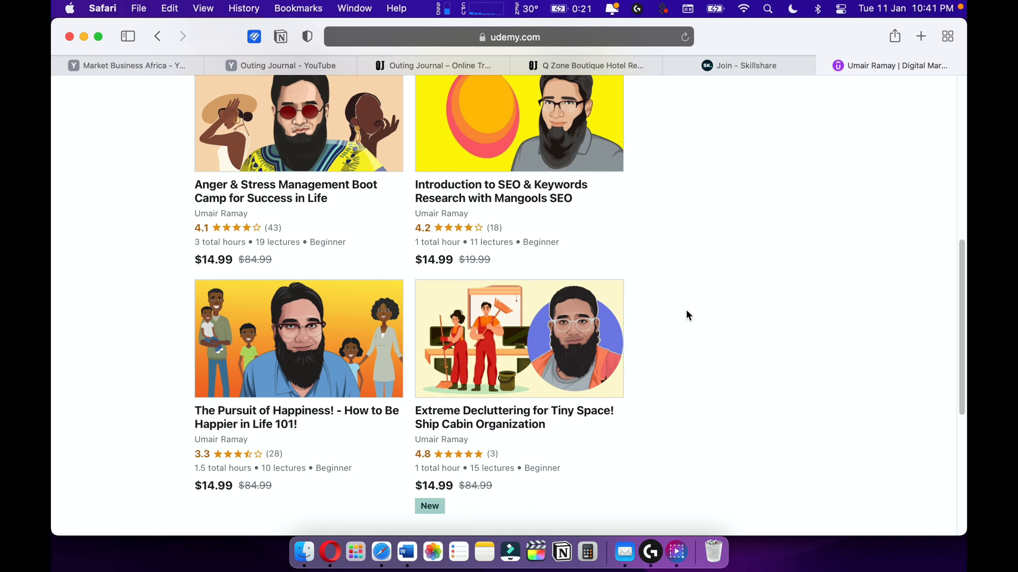
{"action": "mouse_move", "coordinate": [755, 200]}
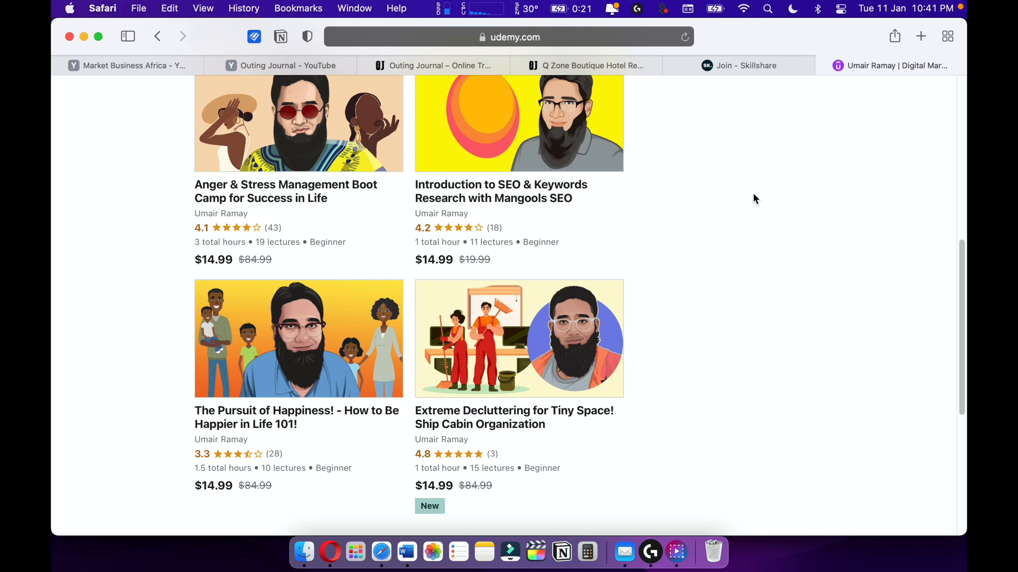
{"action": "mouse_move", "coordinate": [709, 298]}
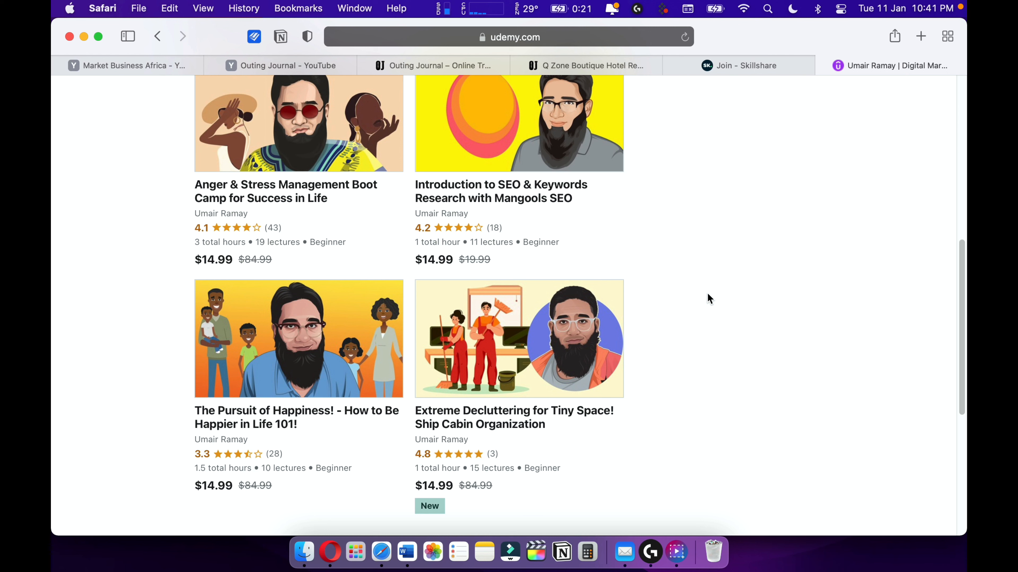
{"action": "mouse_move", "coordinate": [706, 306]}
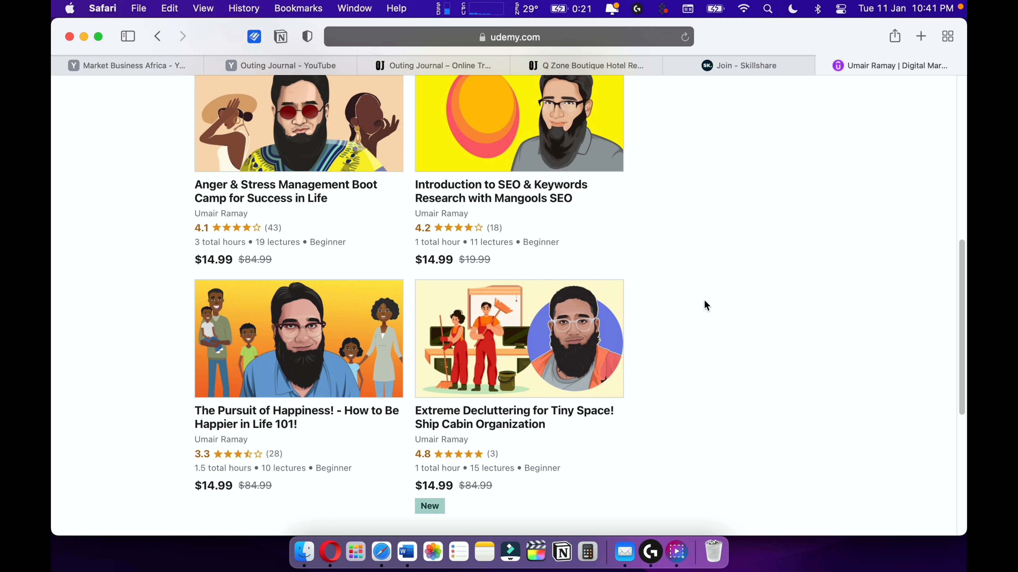